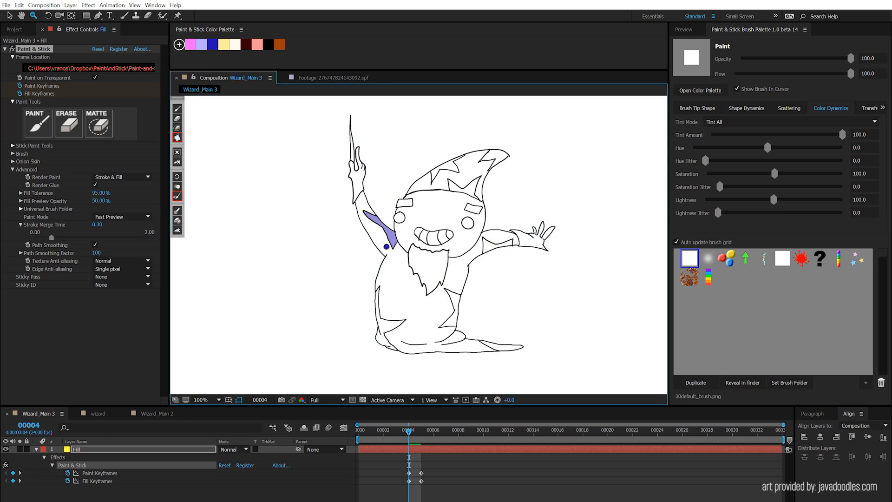
- Fill the wizard's hat dark blue and set Fill Preview Opacity to 50%
left_click(433, 213)
type("20")
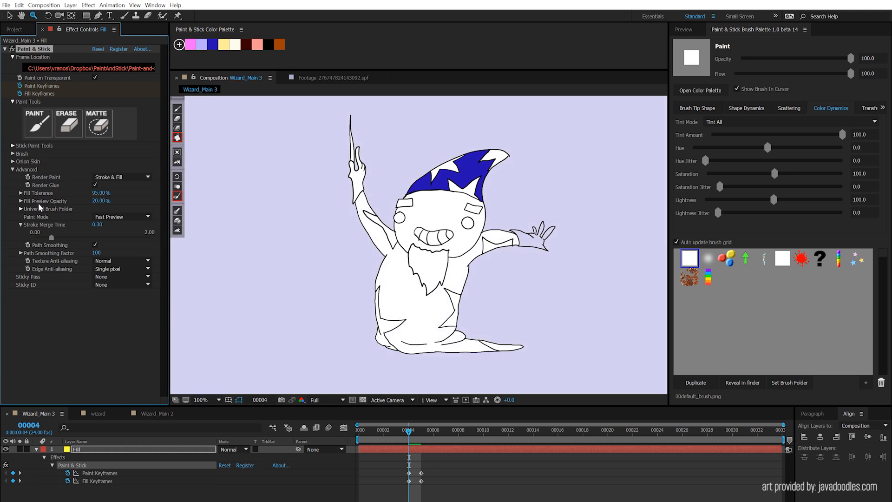
type("50")
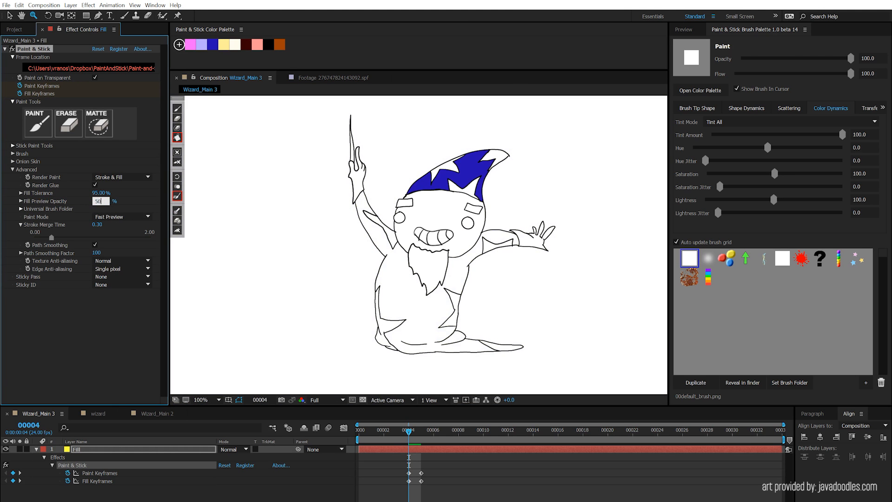
left_click(101, 200)
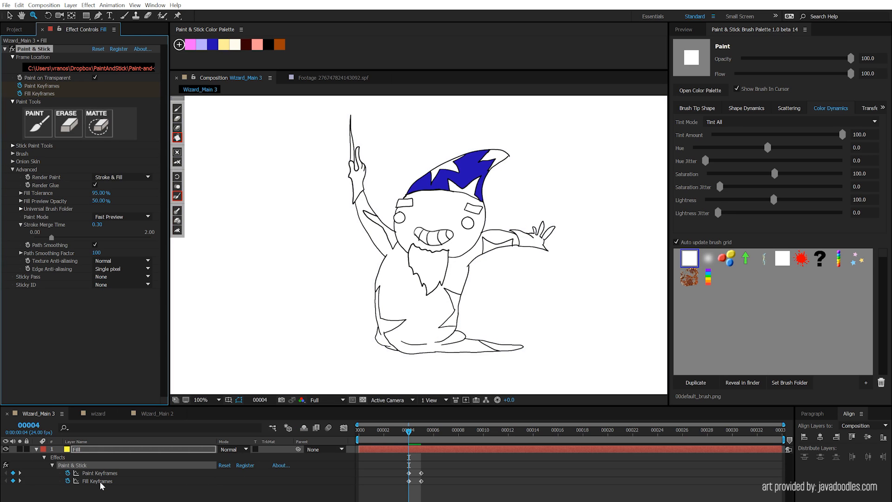
mouse_move(404, 484)
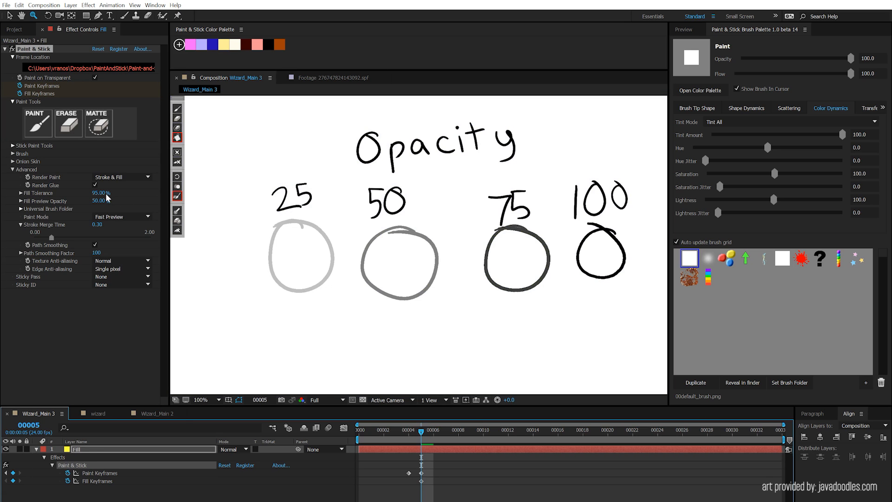
left_click(101, 193)
type("25")
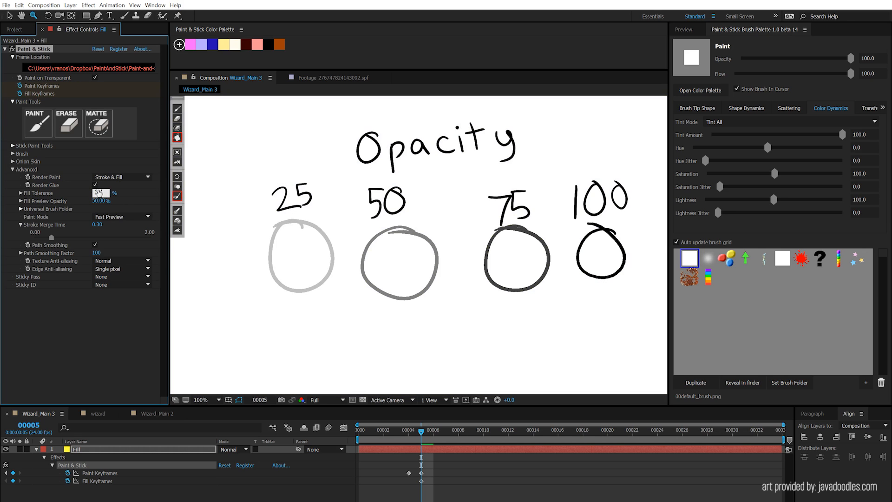
left_click(296, 254)
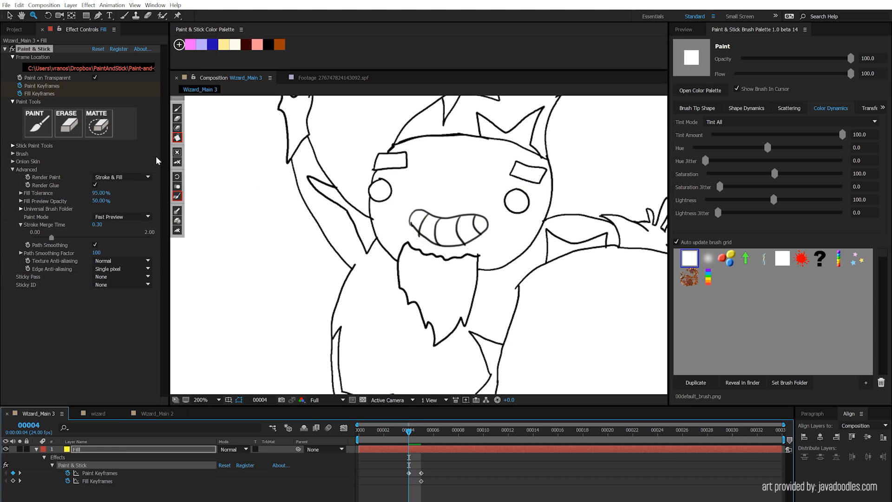
- Test a fill on the zoomed wizard and lower Fill Tolerance to 59%
left_click(455, 187)
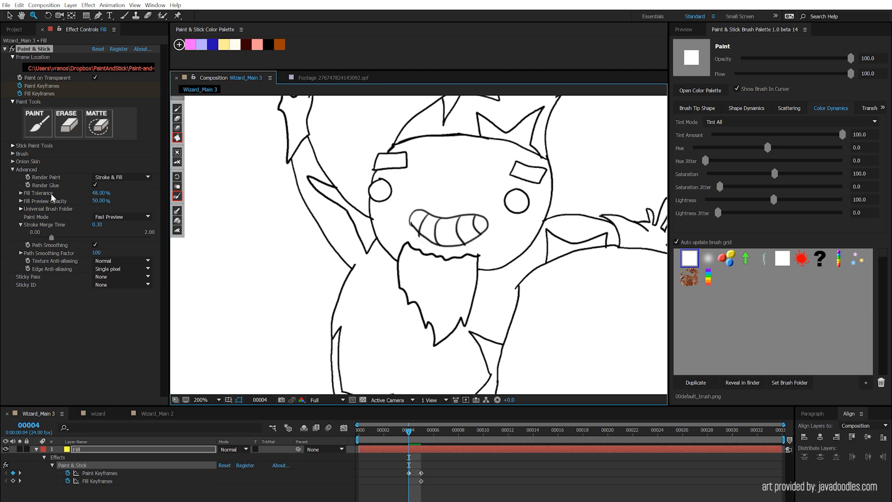
left_click(473, 190)
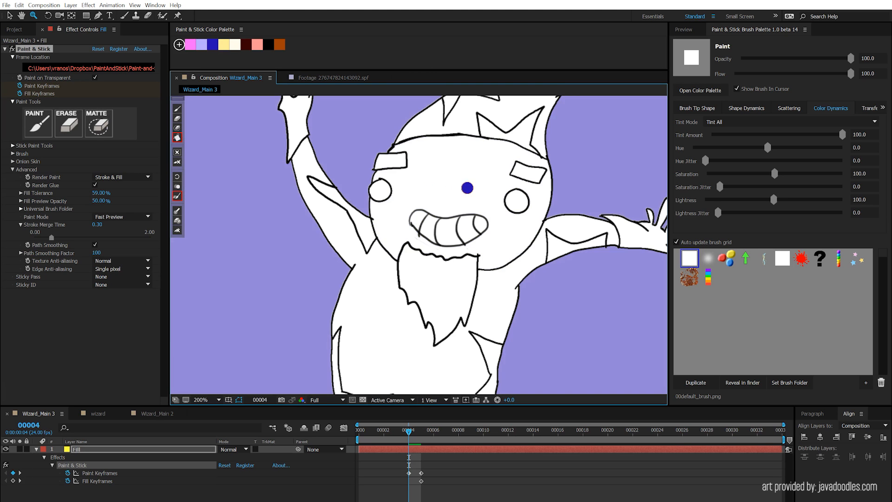
left_click(202, 45)
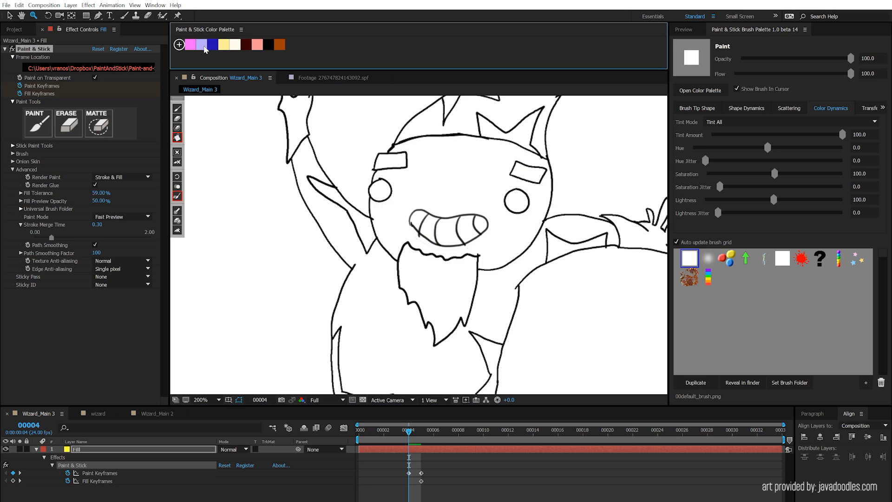
- Pick the light lavender swatch and fill a region of the wizard with it
left_click(463, 175)
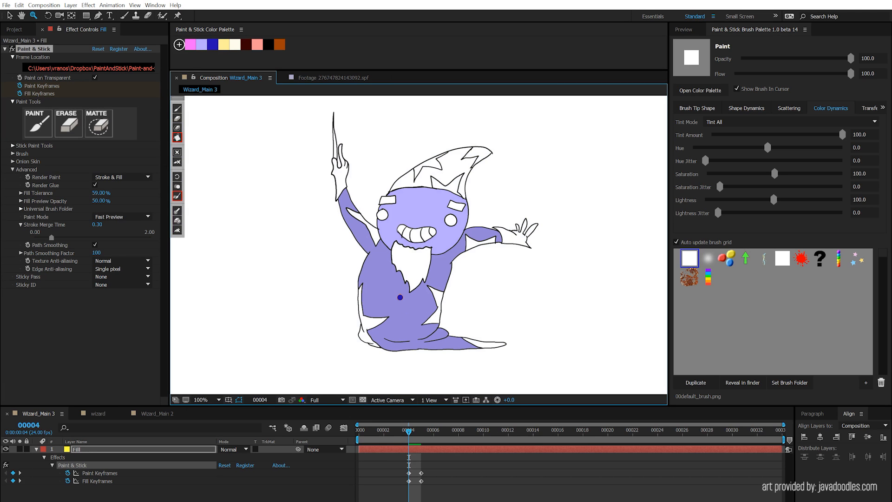
left_click(225, 44)
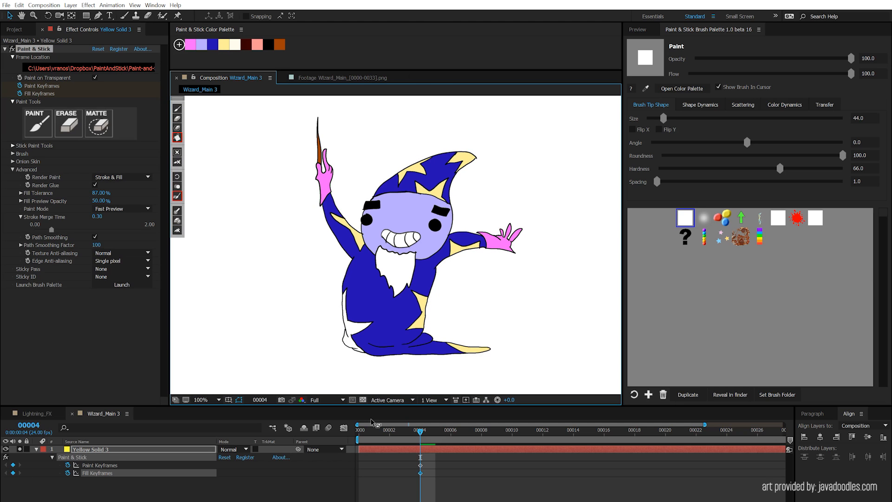
mouse_move(366, 295)
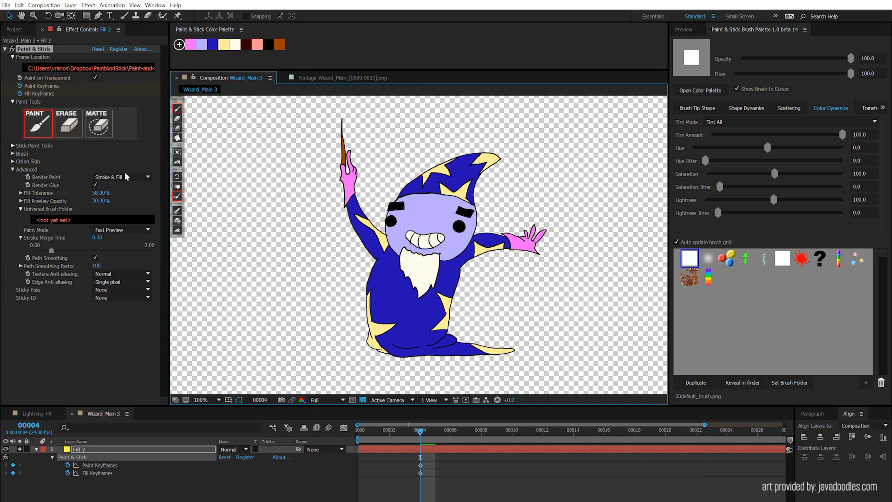
mouse_move(121, 177)
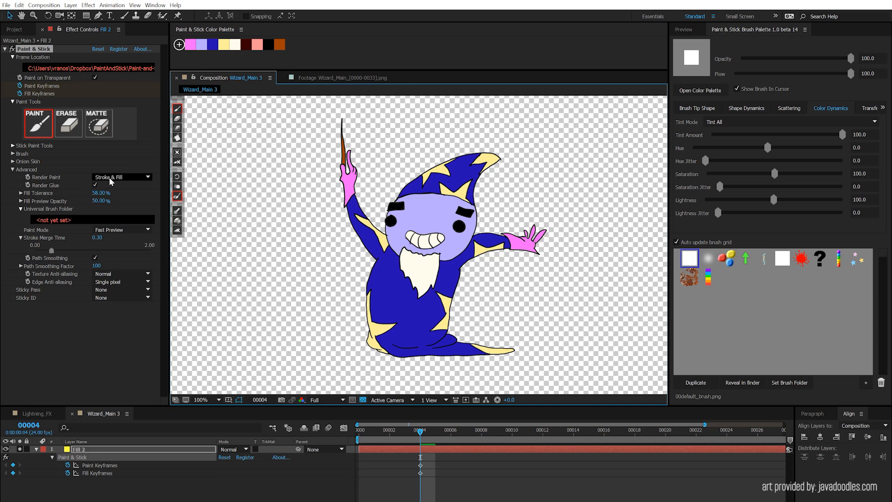
- Switch Render Paint from Stroke Only to Fill Only and name the new layer 'lines'
left_click(119, 177)
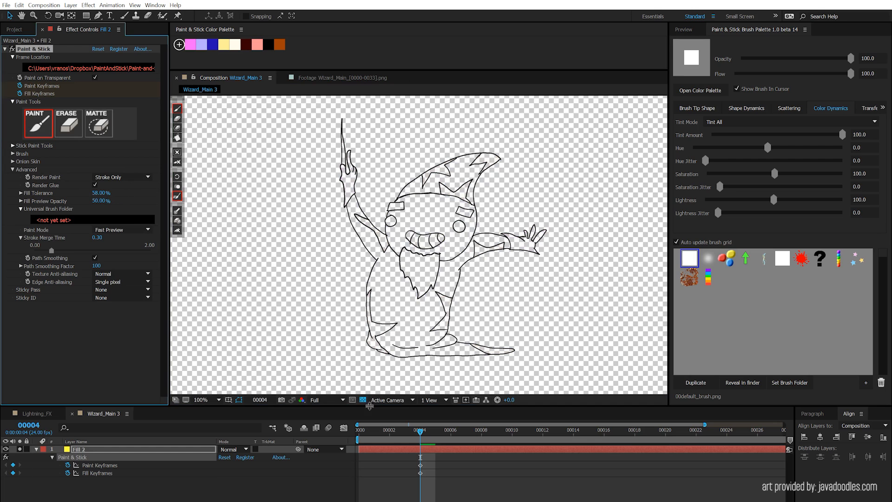
left_click(121, 176)
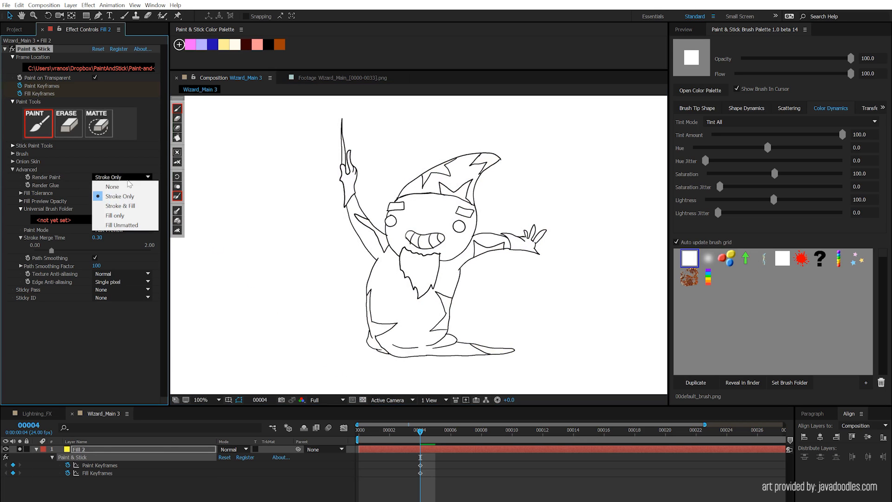
left_click(115, 215)
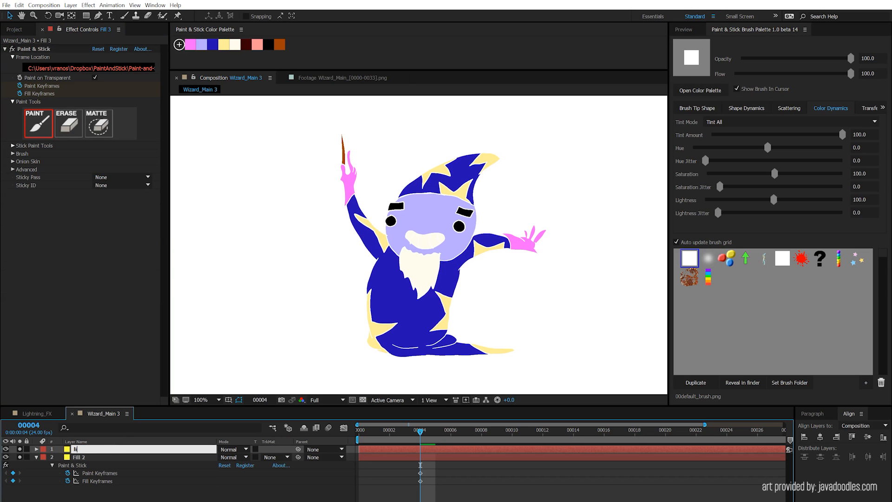
type("lines")
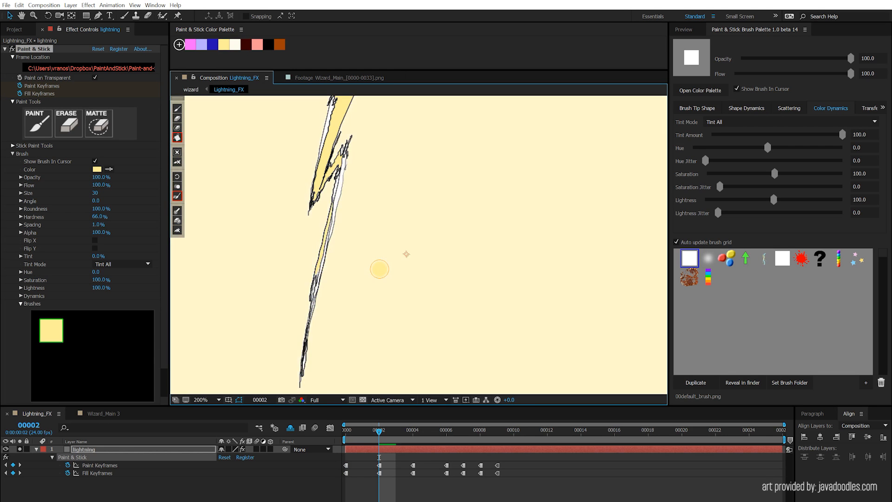
- Fill the lightning bolt in Lightning_FX with pale yellow
left_click(412, 429)
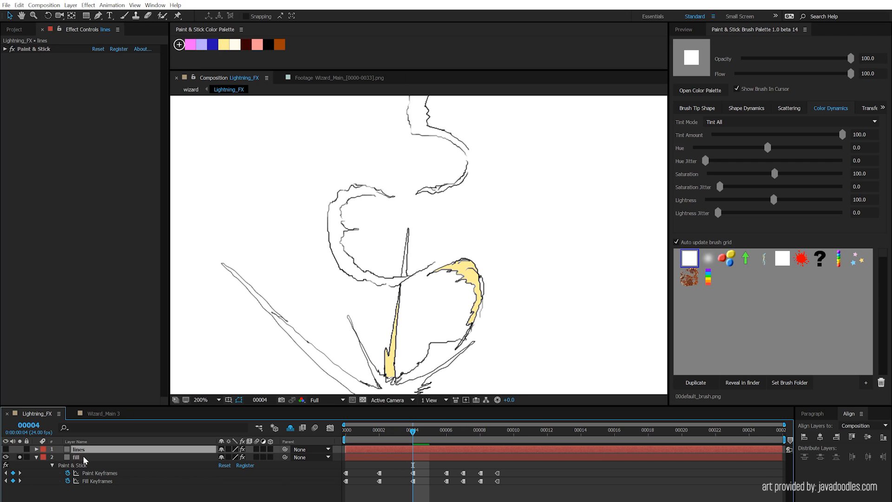
- On the fill layer, paint pink along the curled stroke, then fill the curled shape yellow
left_click(76, 457)
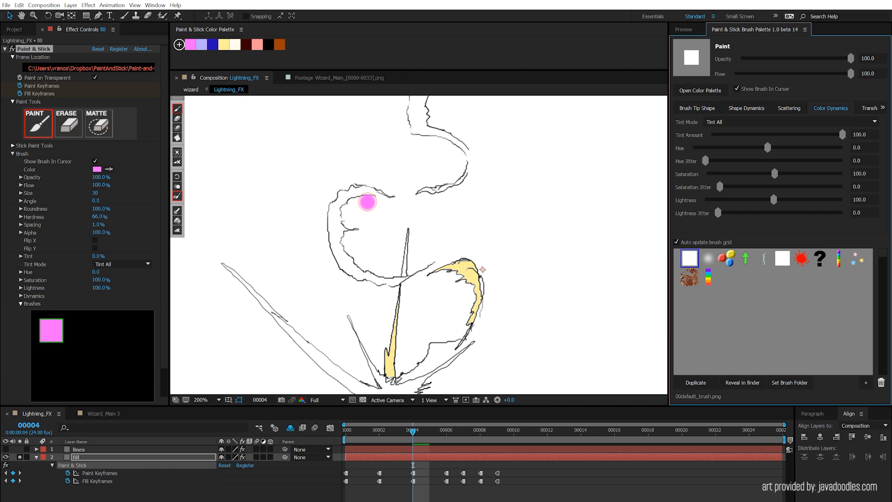
mouse_move(382, 206)
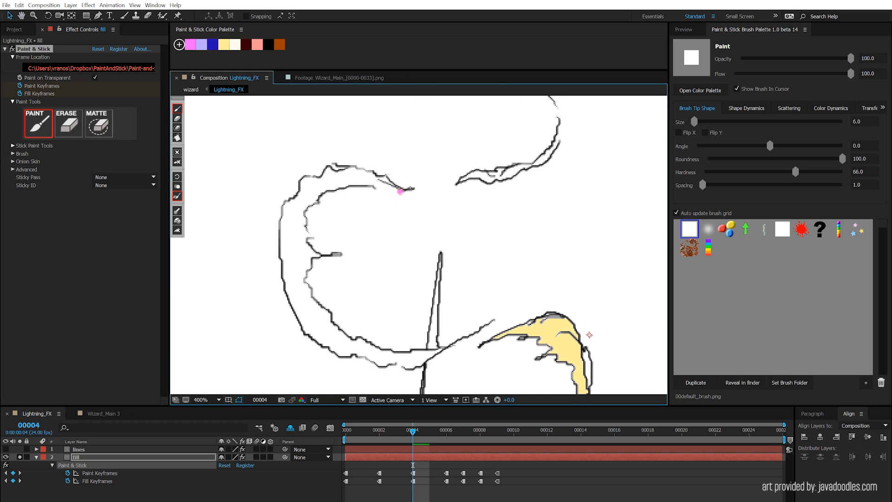
left_click_drag(401, 190, 367, 189)
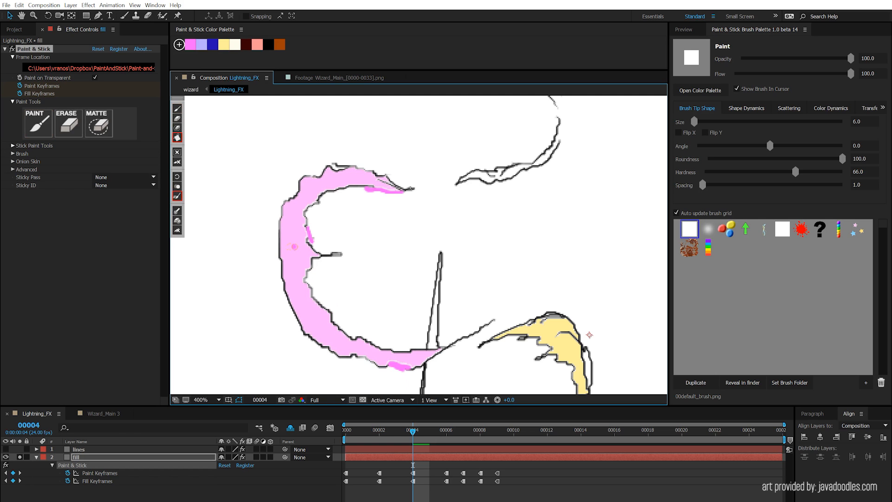
left_click(294, 250)
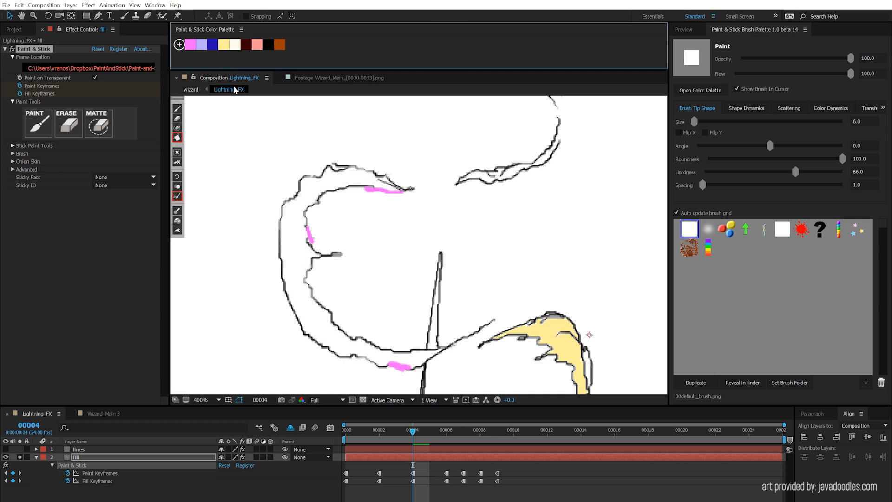
left_click(295, 255)
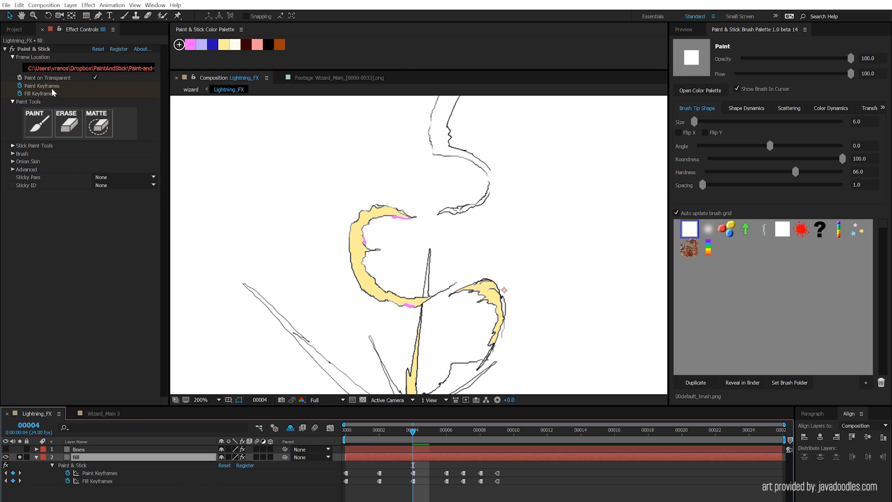
mouse_move(9, 160)
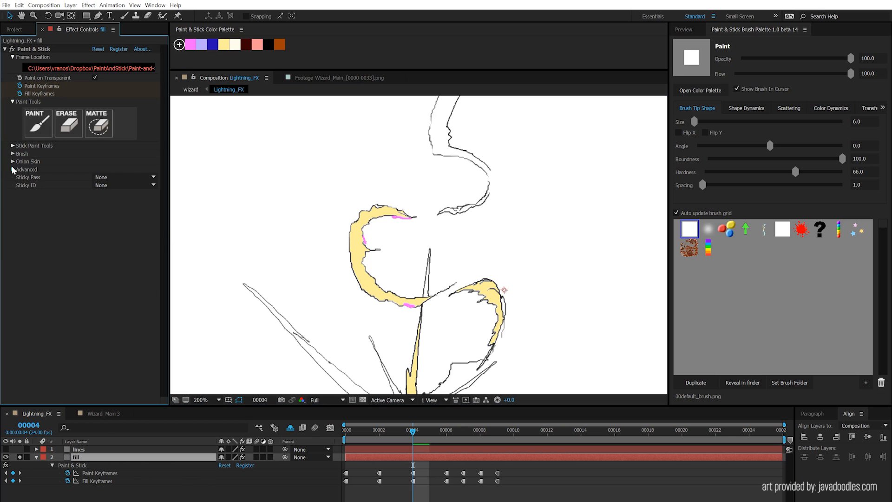
- Show the advanced paint settings and set Render Paint to strokes and fills
left_click(26, 169)
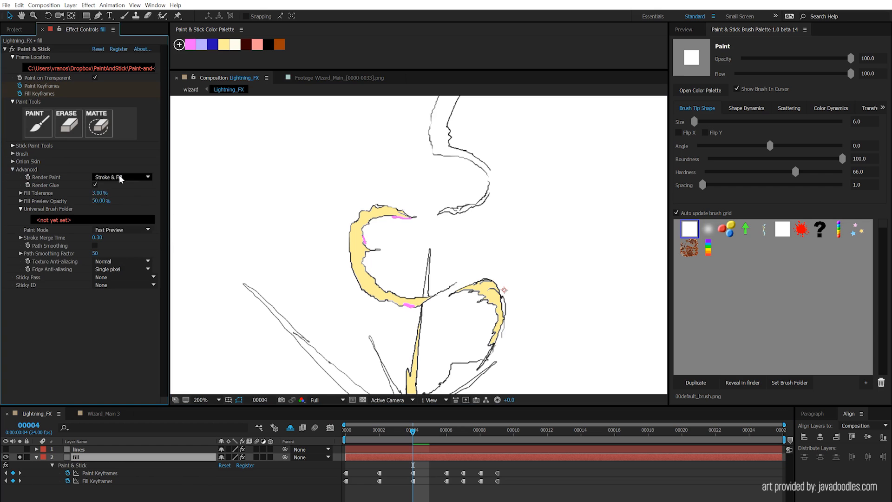
left_click(122, 177)
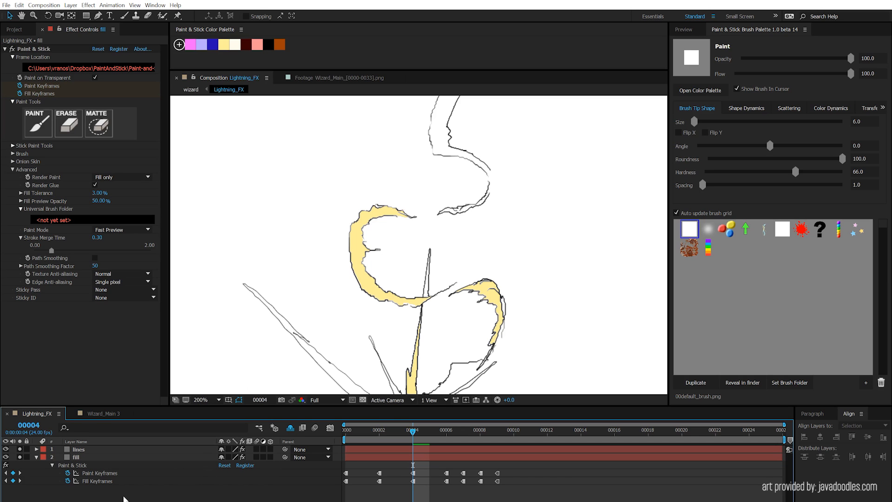
mouse_move(92, 466)
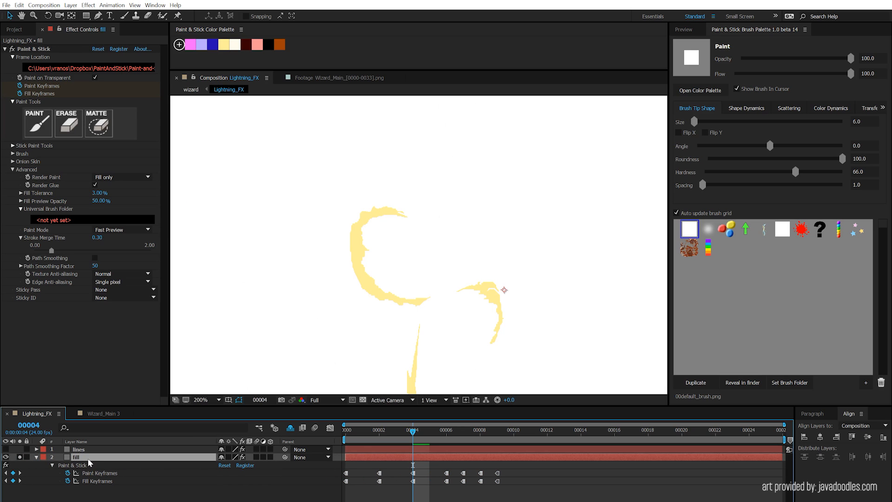
mouse_move(89, 475)
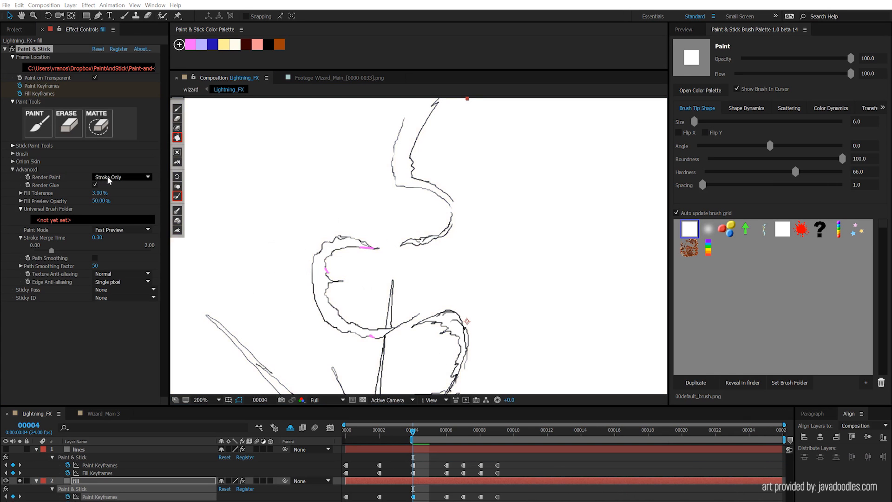
left_click(121, 177)
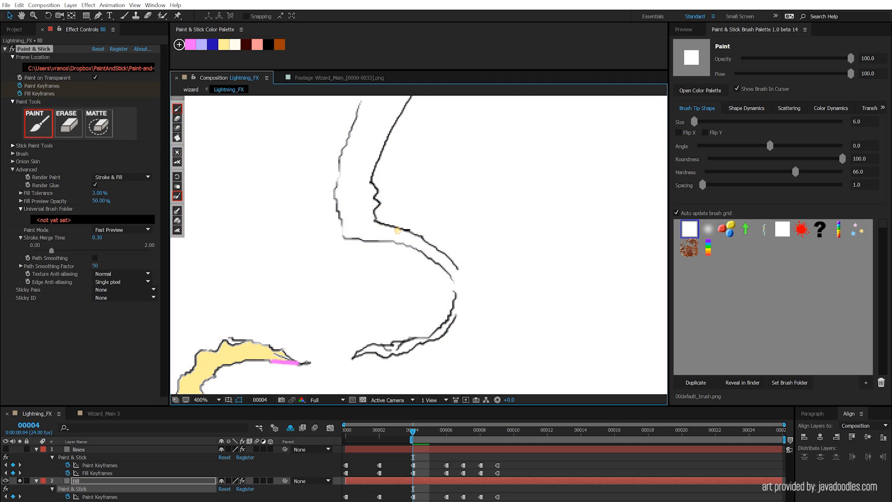
mouse_move(522, 181)
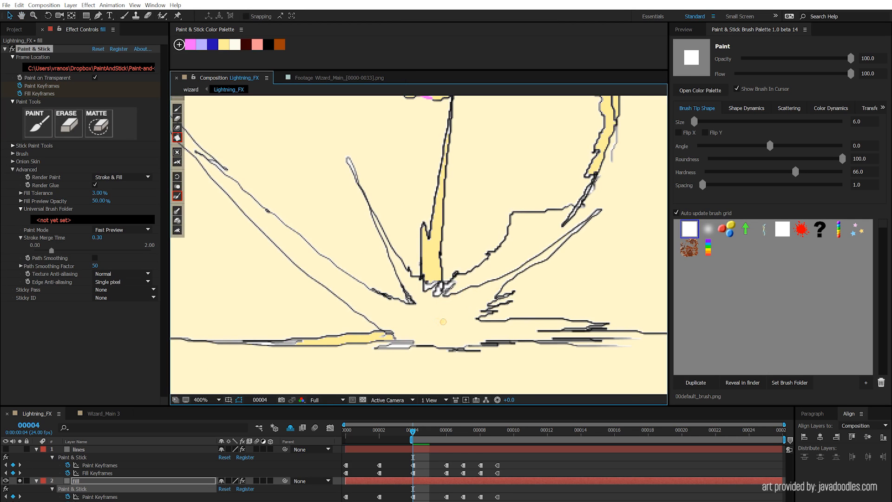
mouse_move(421, 324)
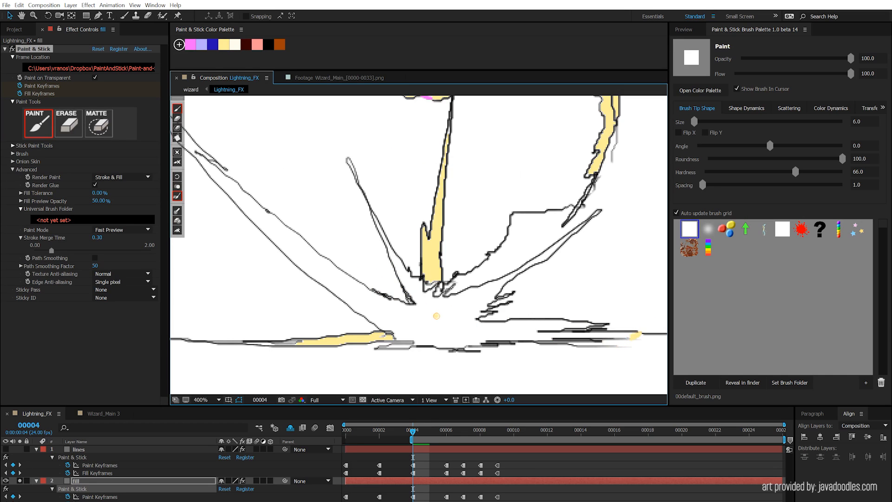
- Fill a lightning region pale yellow and switch Render Paint to Fill Only
left_click(177, 137)
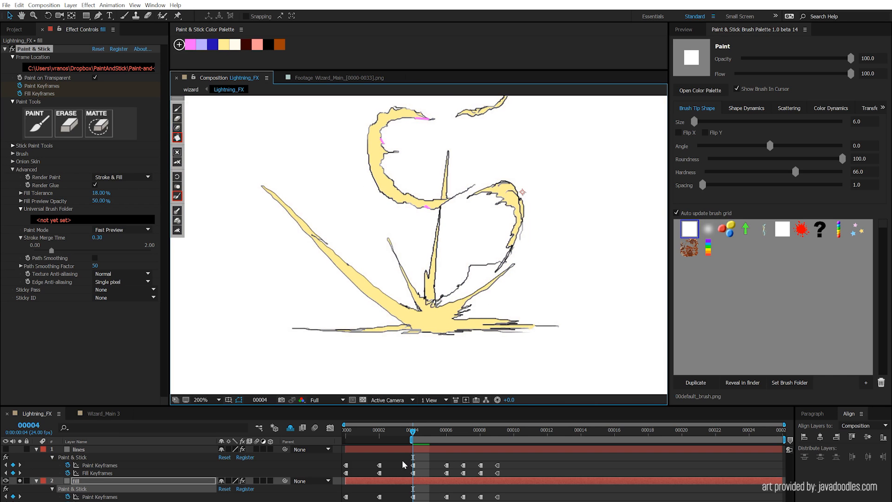
left_click(122, 177)
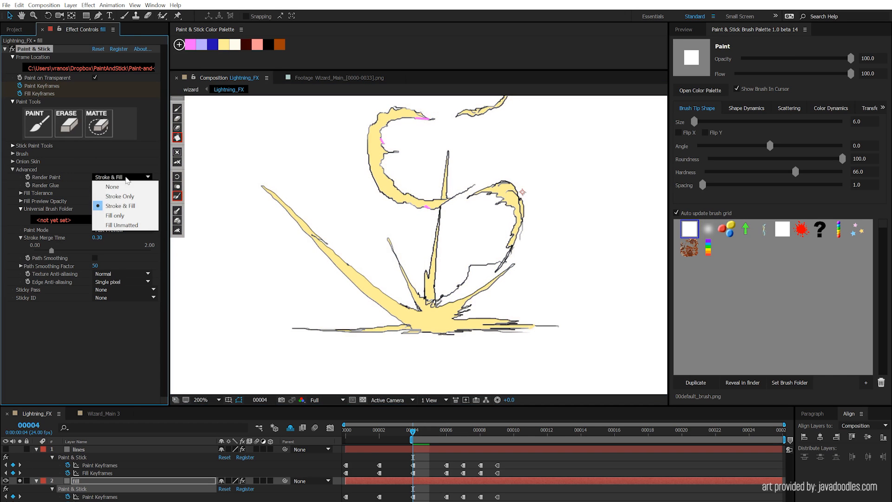
left_click(114, 215)
type("touchup")
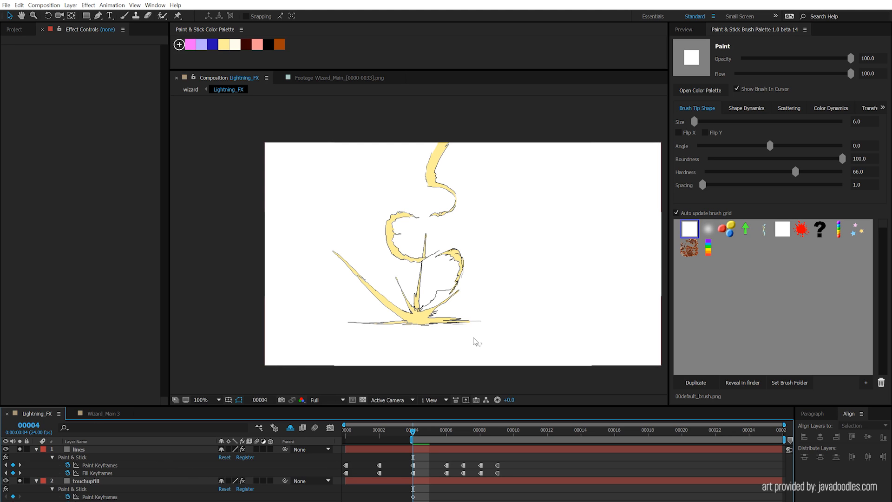
- Switch to the Wizard_Main 3 composition and turn on the Fill 2 layer's visibility
left_click(104, 412)
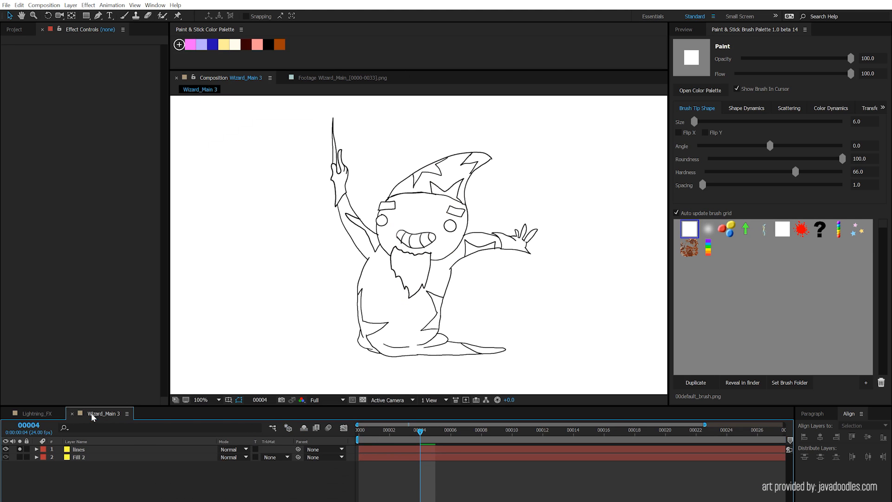
mouse_move(347, 246)
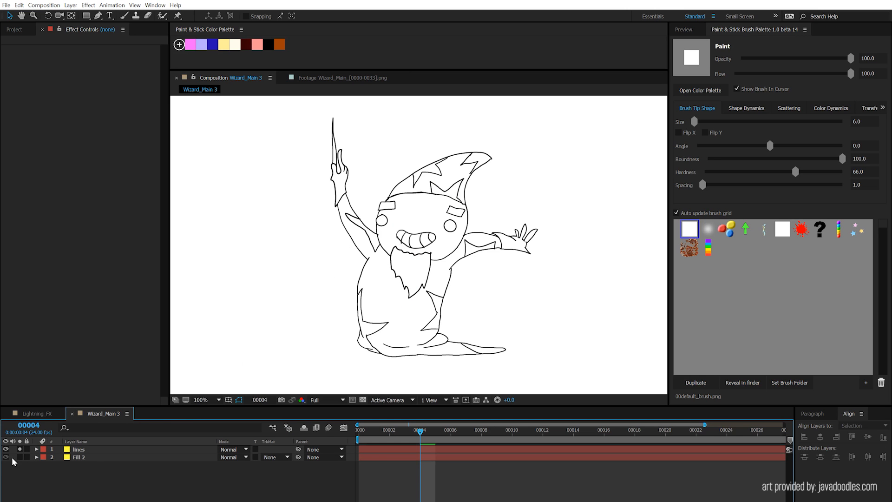
left_click(79, 456)
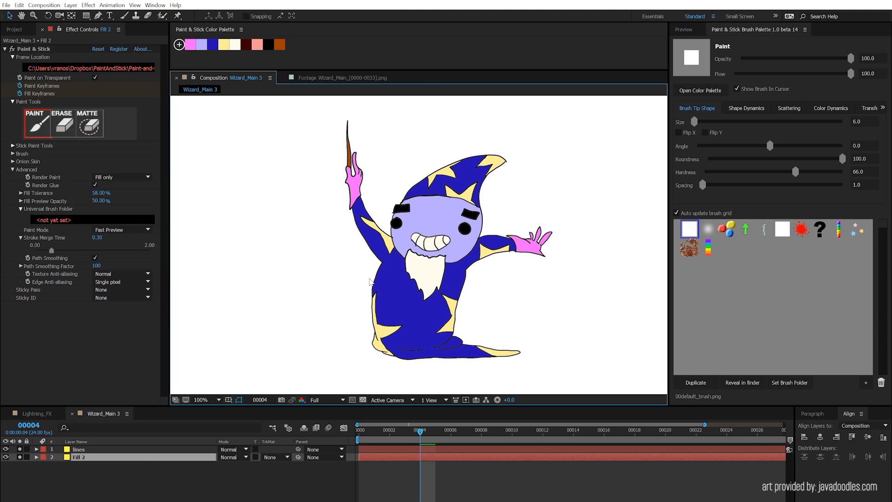
mouse_move(121, 425)
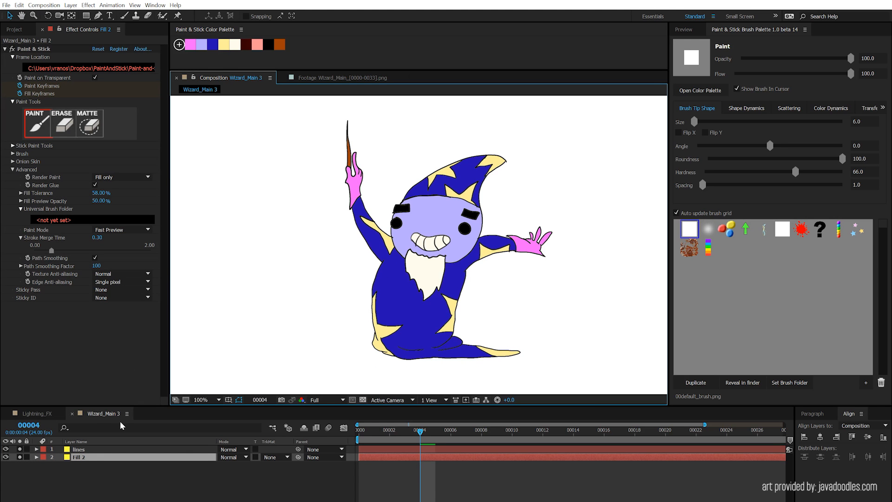
- Select Fill 2 and refill wizard regions with colour, including the blue robe
left_click(35, 457)
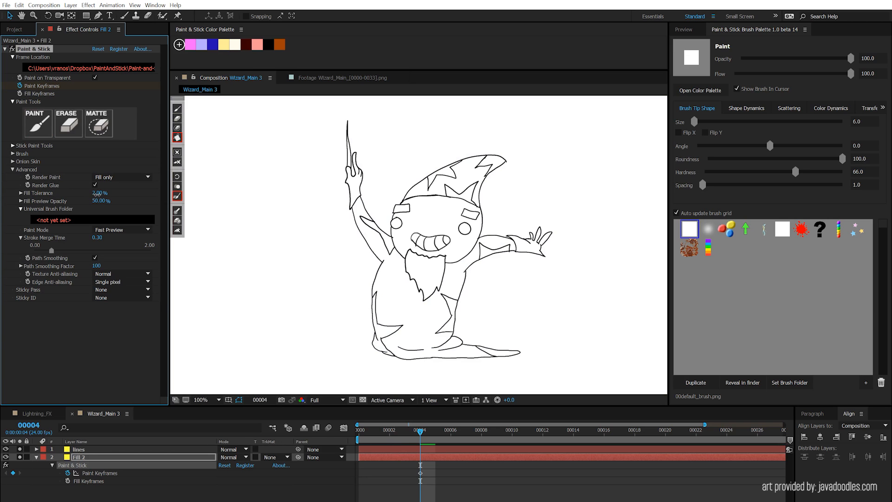
left_click(407, 312)
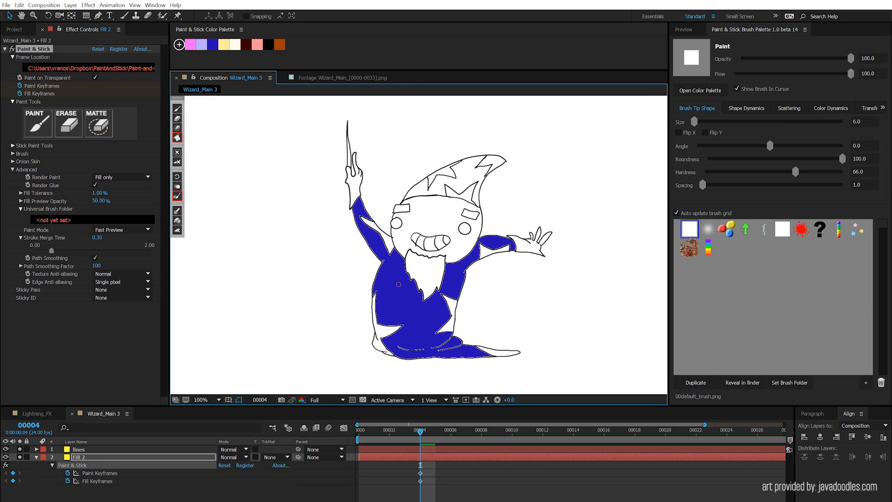
left_click(447, 176)
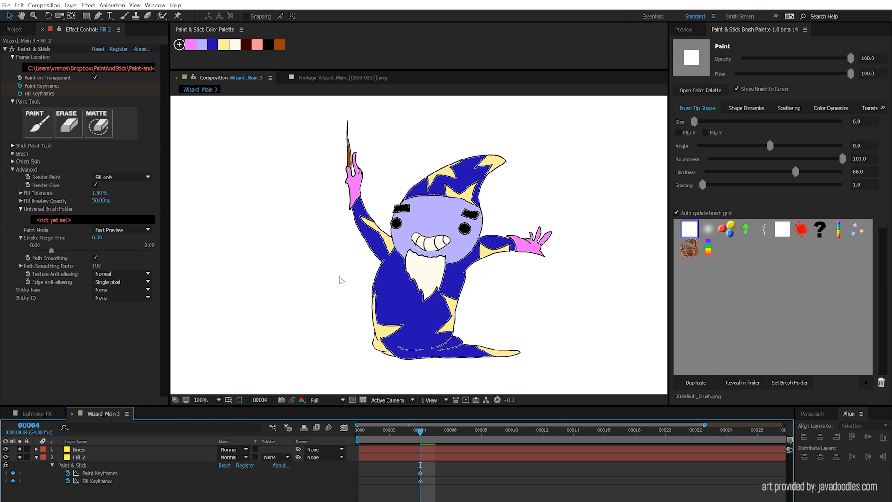
mouse_move(504, 293)
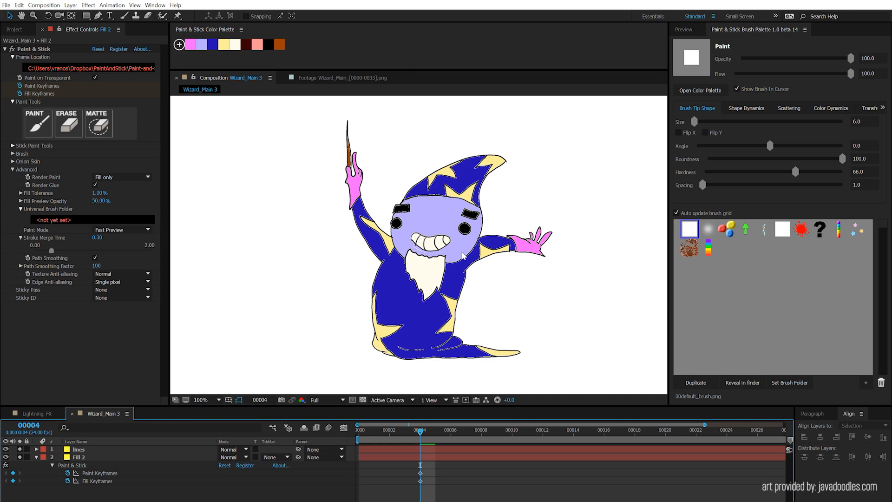
mouse_move(354, 274)
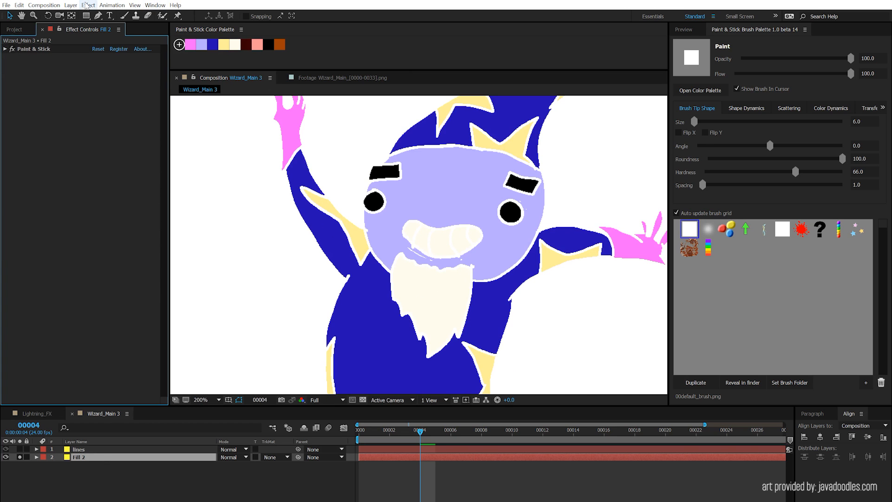
- Apply Fast Blur and Curves to Fill 2, zooming in on the wizard's face
left_click(88, 5)
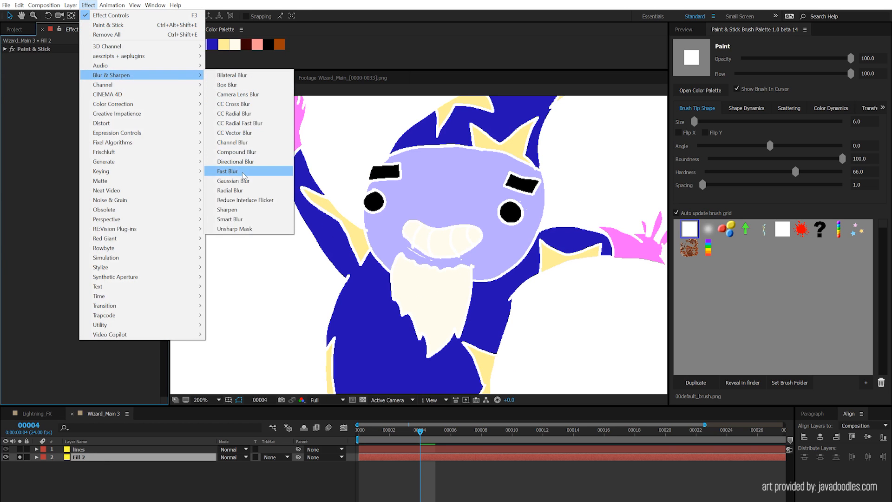
left_click(227, 170)
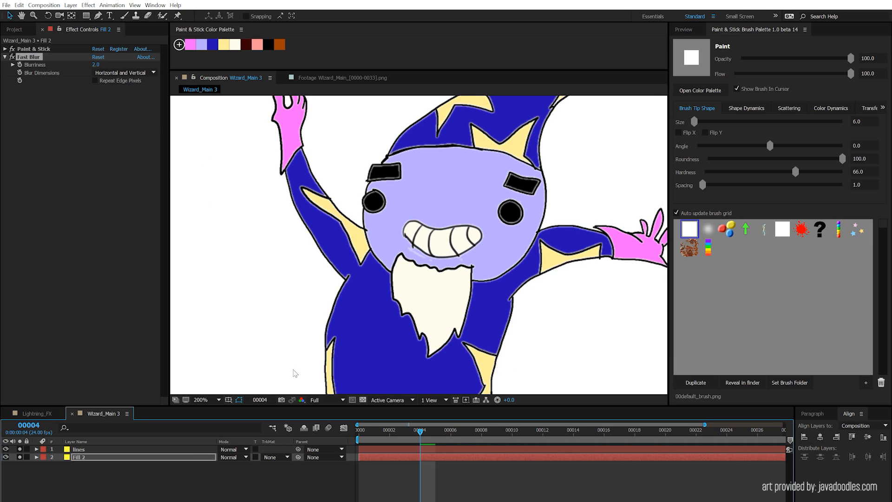
left_click(200, 399)
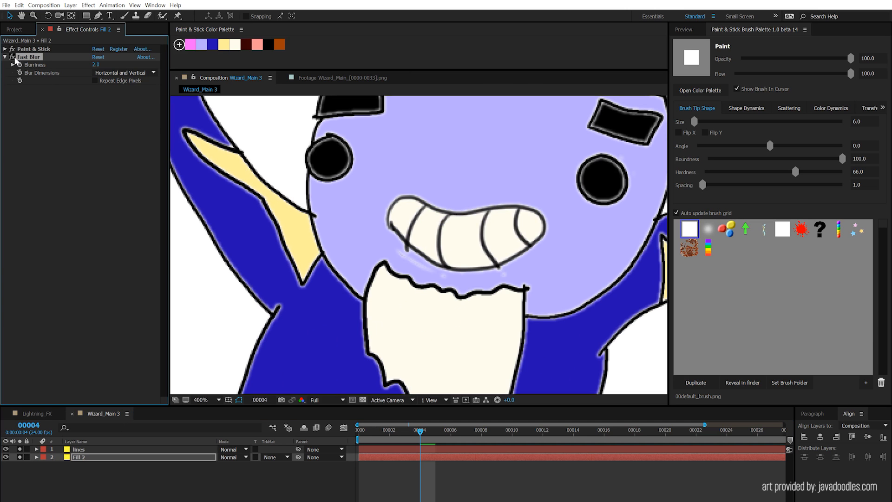
left_click(88, 5)
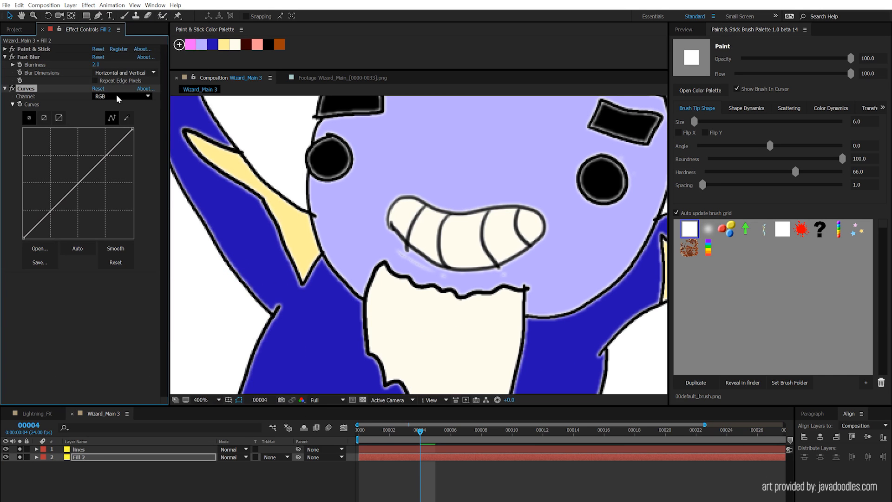
- Switch the Curves channel to Alpha and view the fills without the line art
left_click(122, 96)
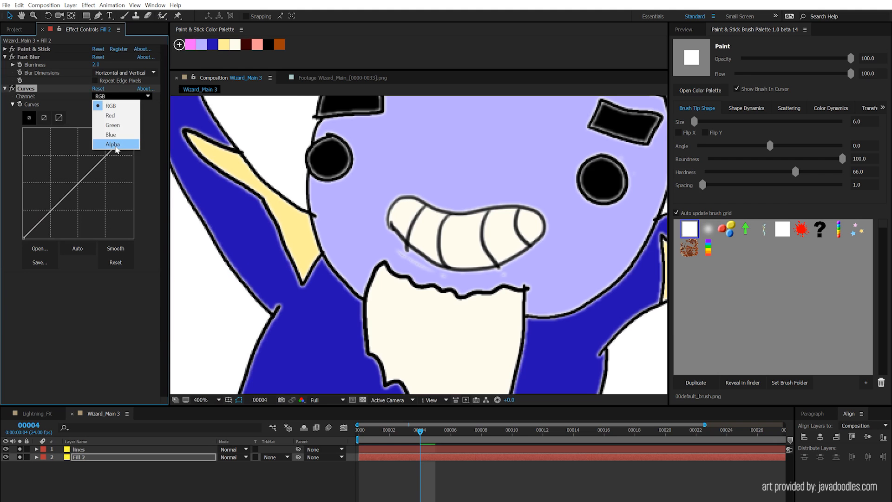
left_click(112, 144)
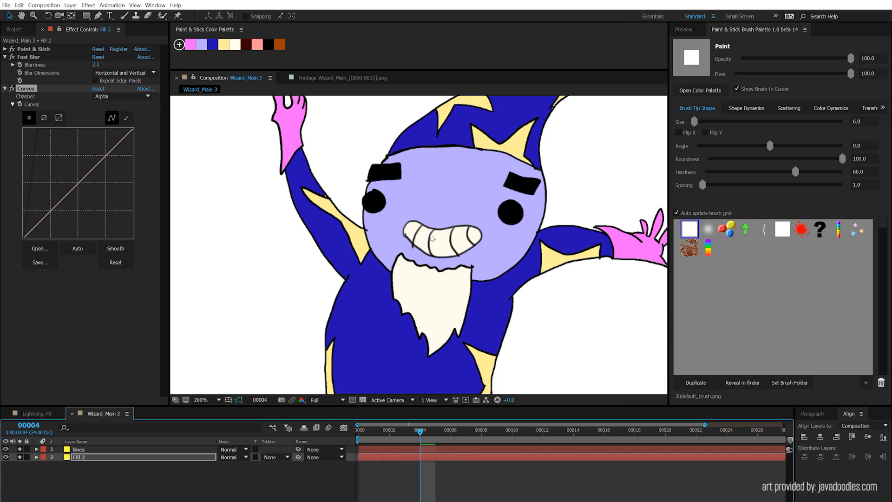
left_click(201, 399)
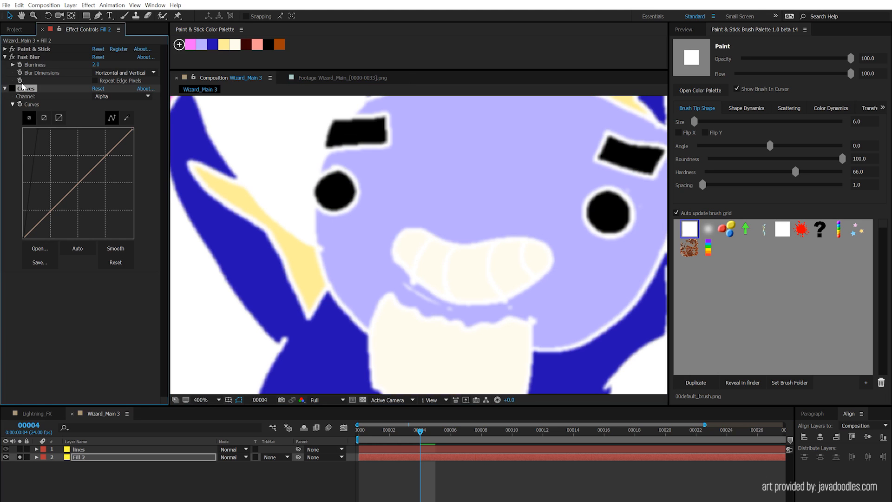
- Raise Fast Blur Blurriness to 19, then select the effects for removal
left_click(29, 57)
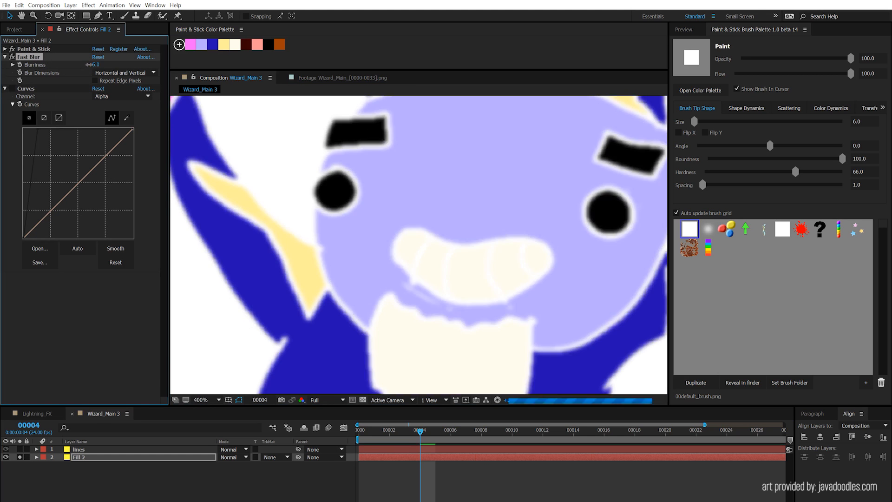
left_click_drag(95, 64, 99, 64)
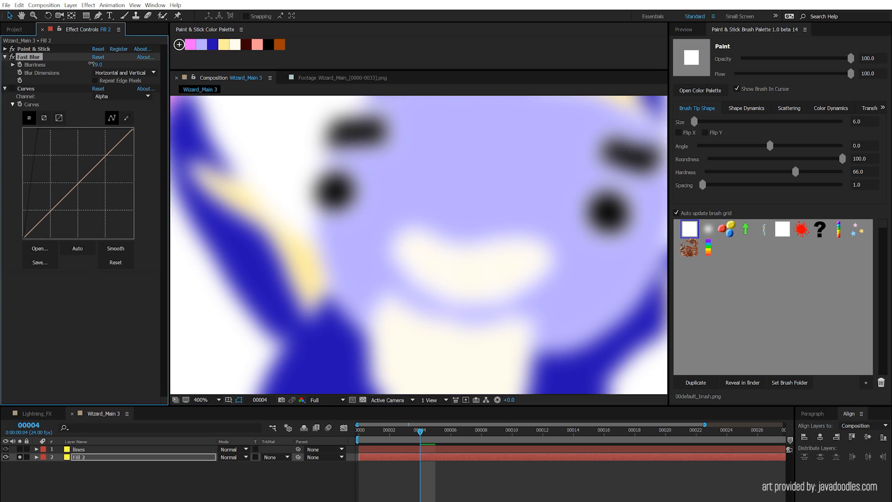
left_click(302, 399)
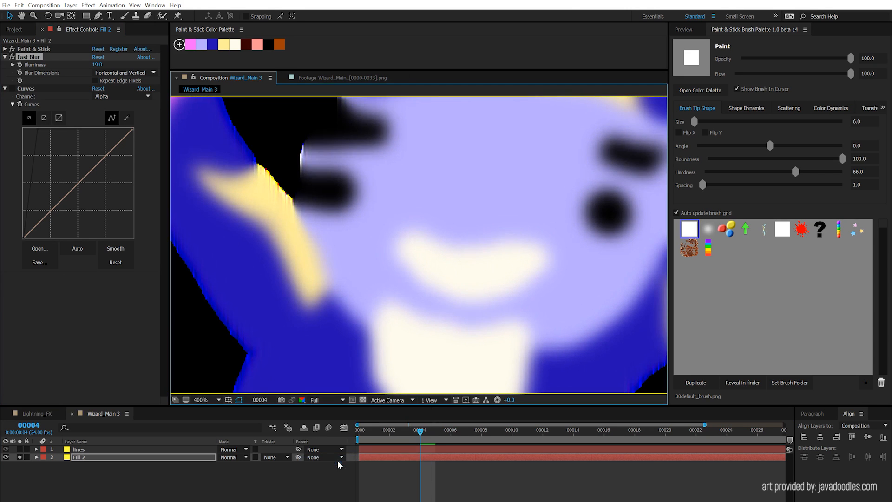
left_click(200, 399)
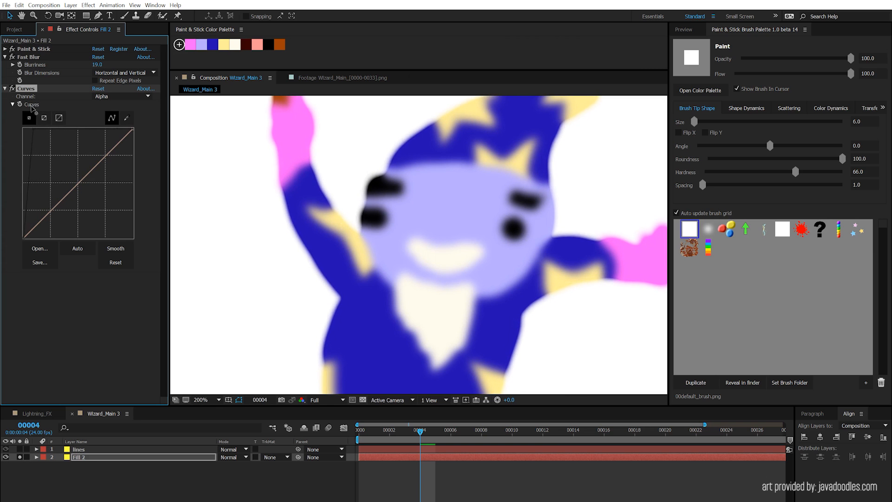
left_click(77, 248)
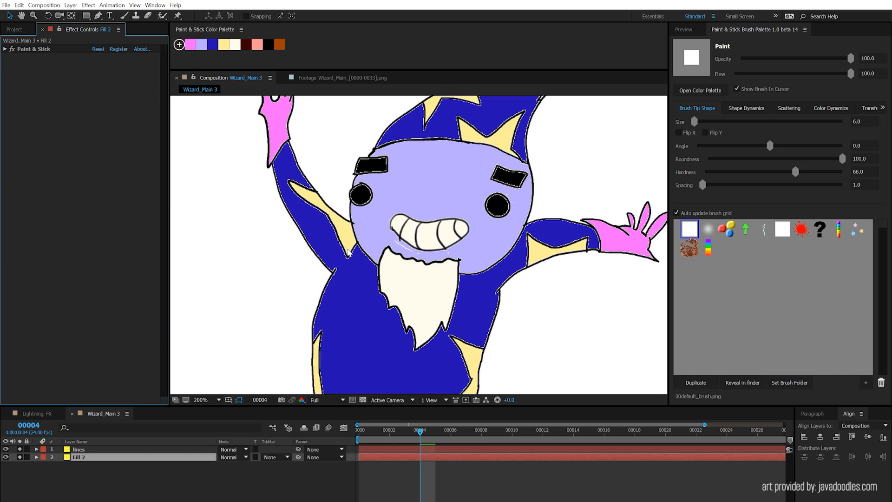
- Add Simple Choker to Fill 2 with Choke Matte 26.39 and zoom out to 100%
left_click(88, 5)
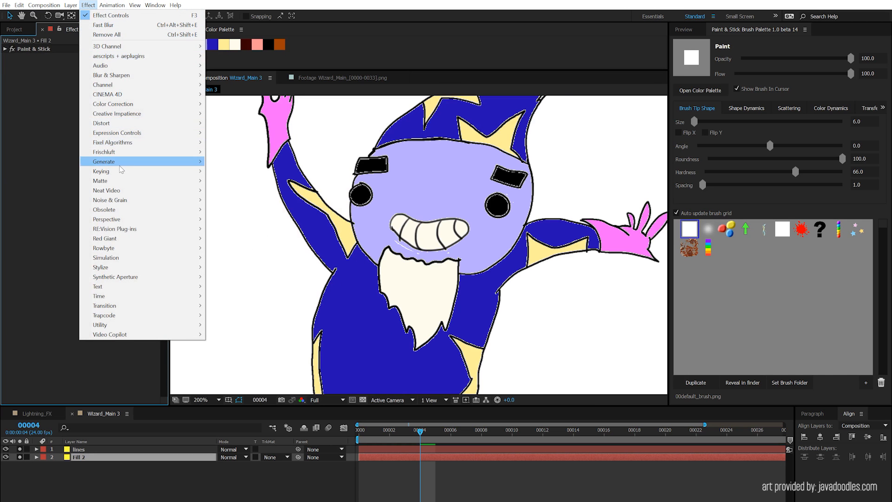
mouse_move(101, 180)
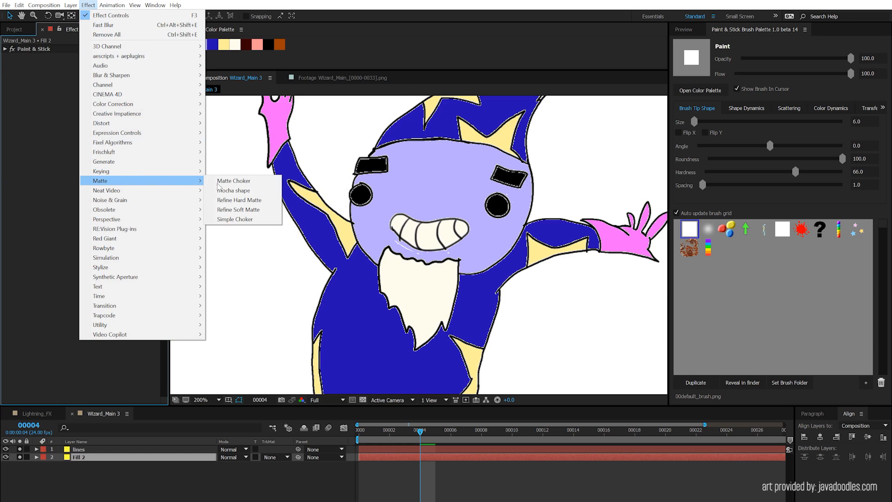
left_click(234, 219)
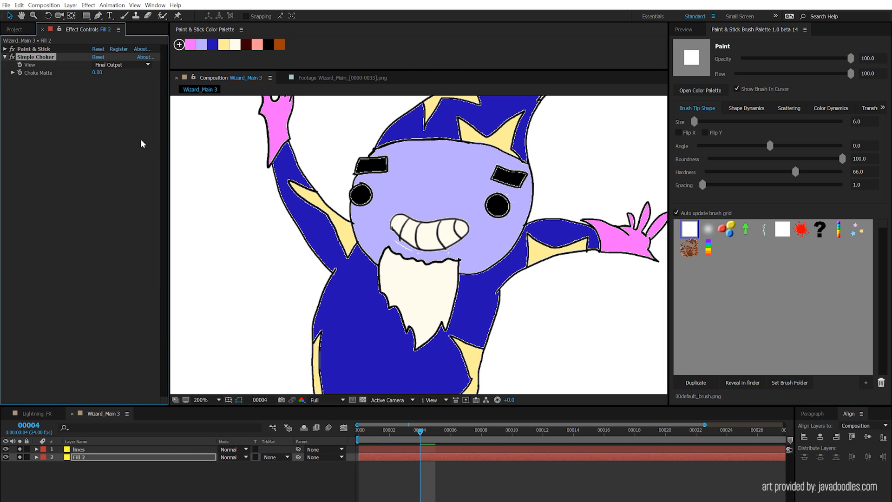
left_click_drag(97, 72, 105, 72)
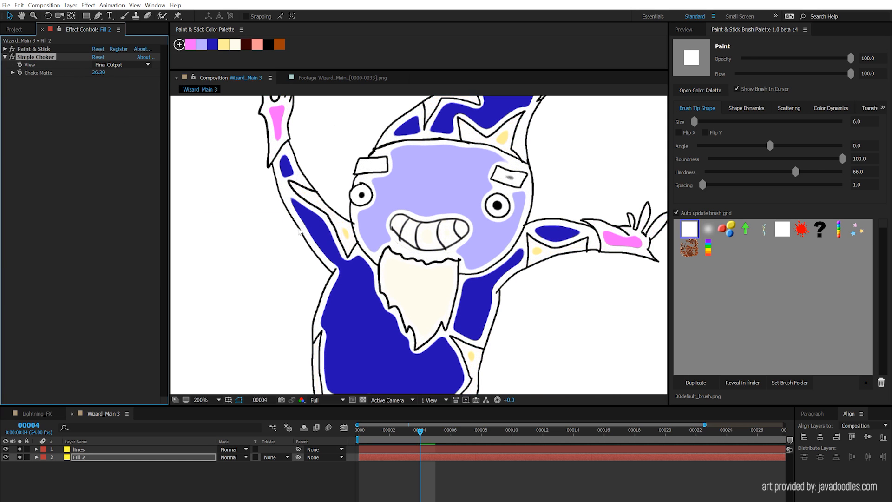
left_click(200, 399)
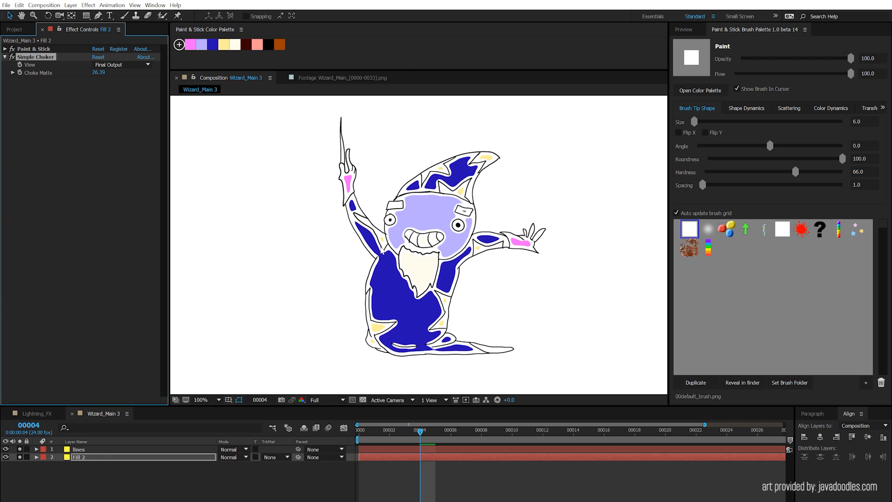
mouse_move(397, 276)
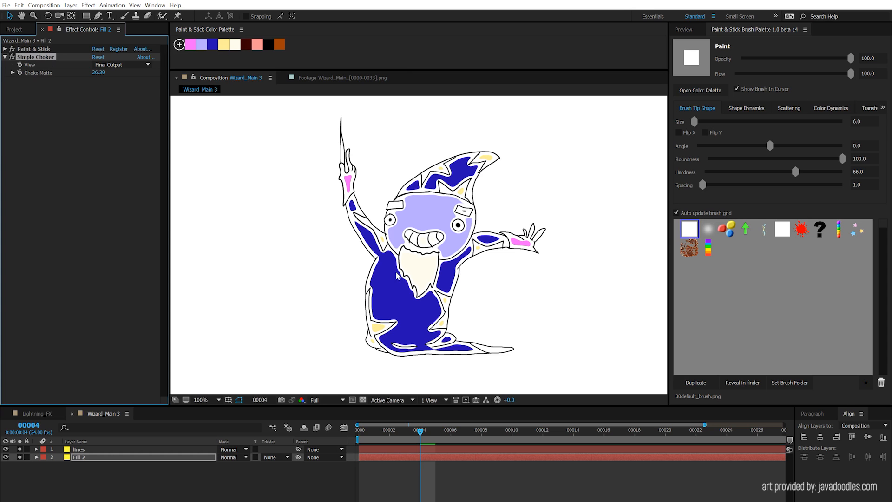